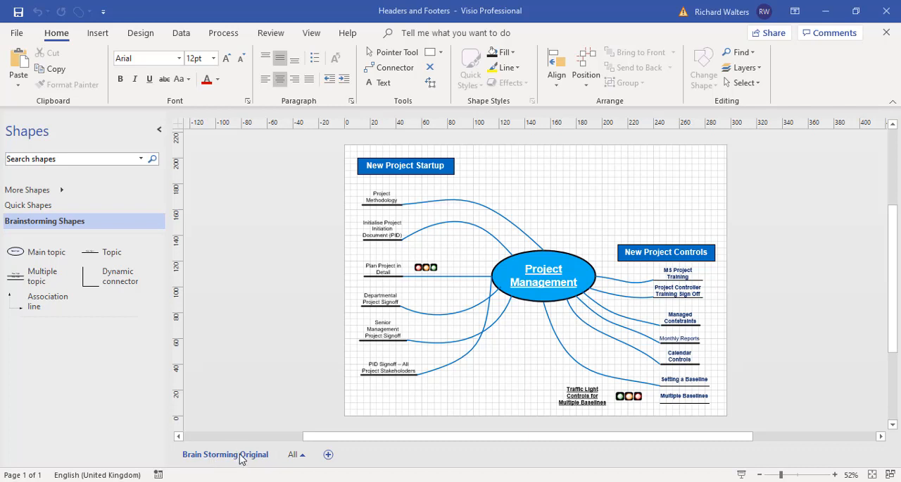
mouse_move(237, 466)
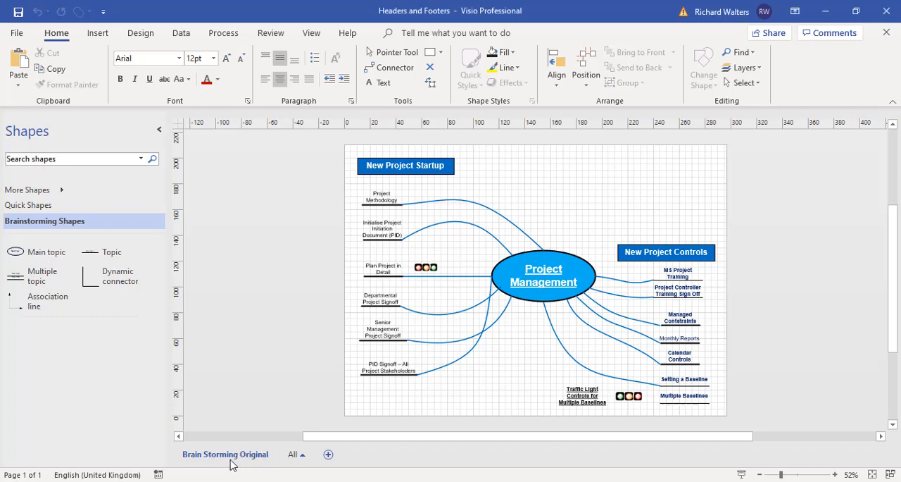
- Bring up the page options for the Brain Storming Original page tab
right_click(236, 461)
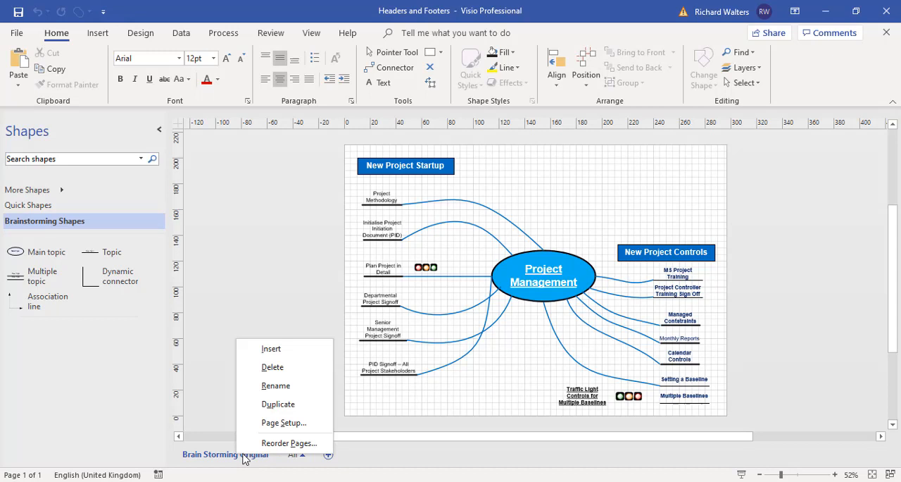
mouse_move(284, 422)
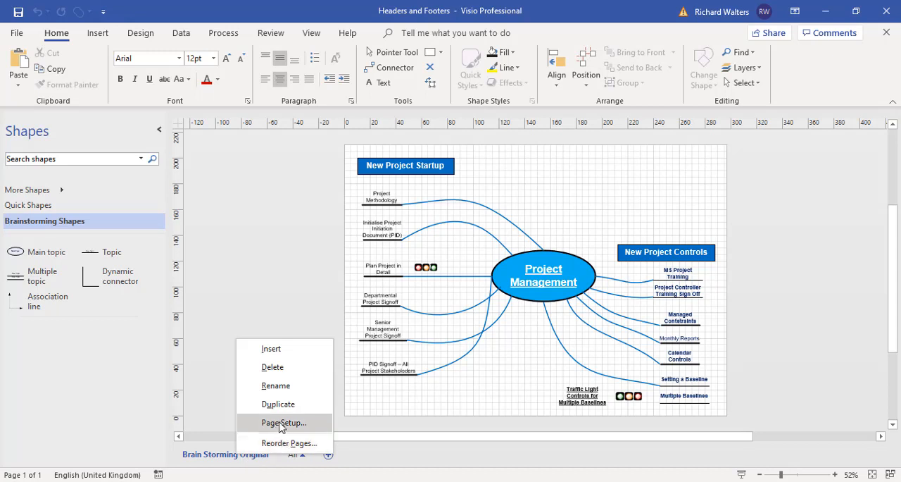
mouse_move(269, 428)
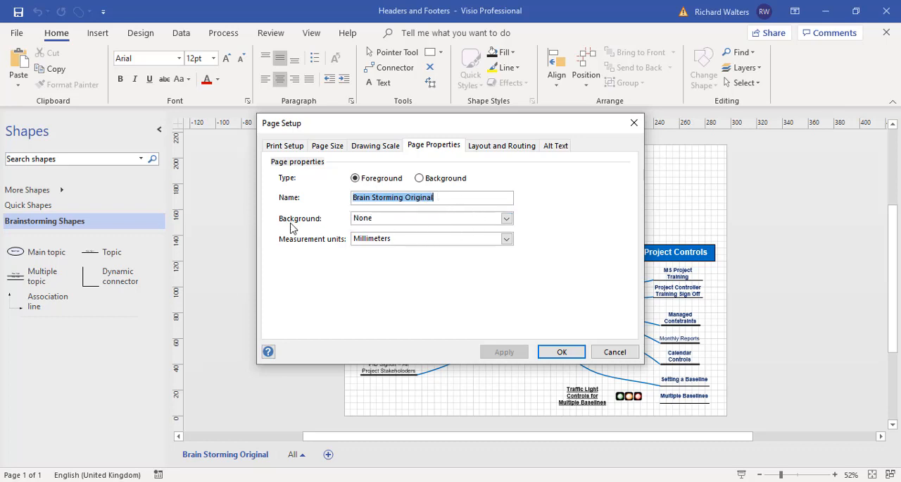
- Check the Background list (only None available) and cancel the page properties unchanged
left_click(506, 217)
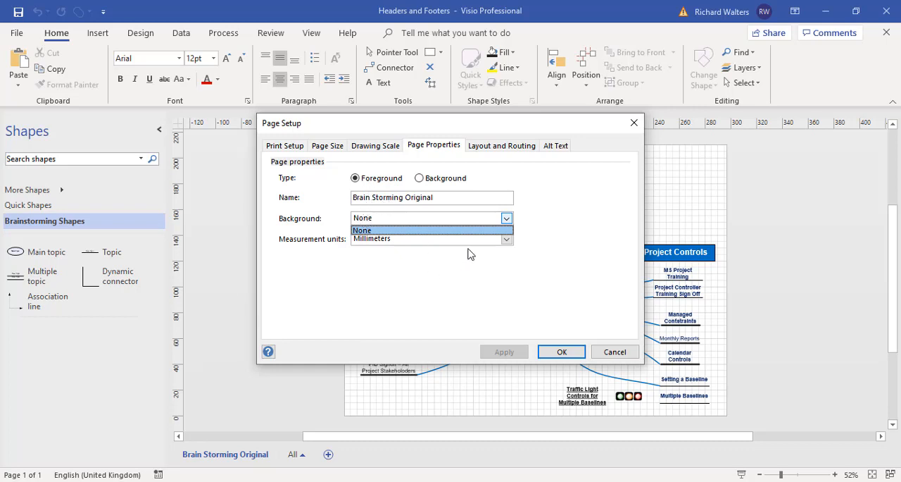
left_click(361, 231)
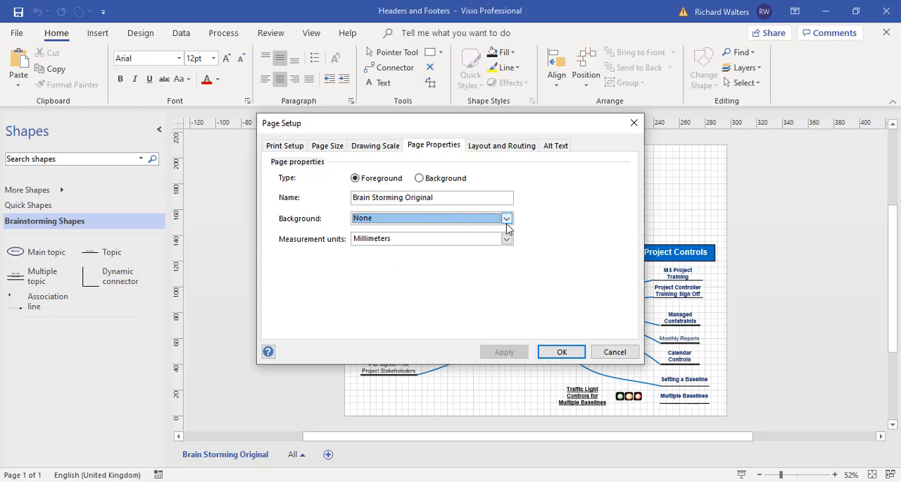
mouse_move(379, 208)
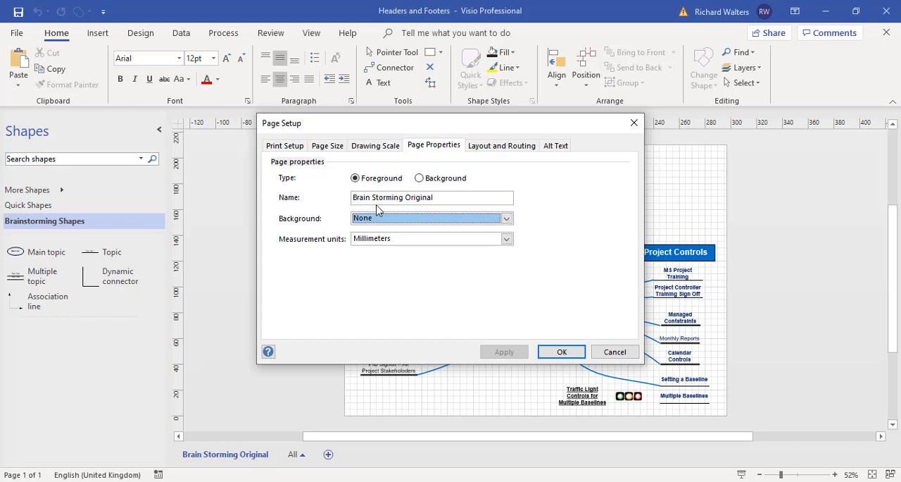
mouse_move(434, 267)
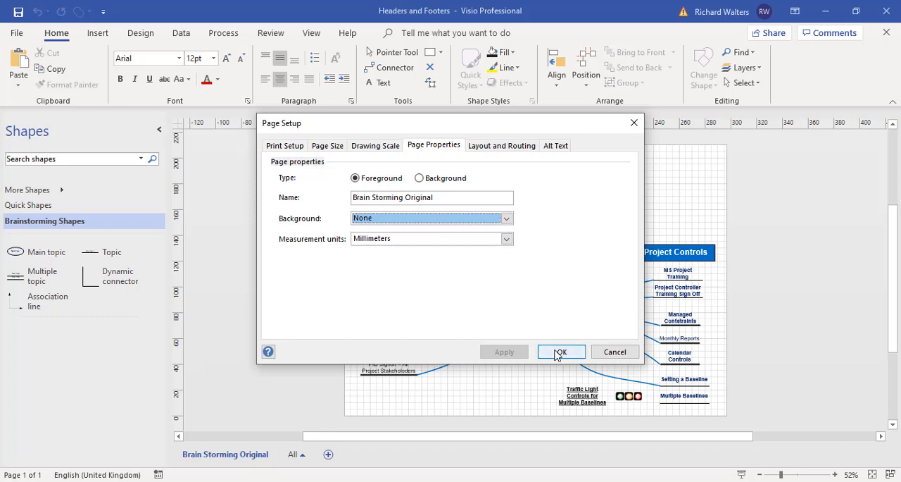
mouse_move(616, 355)
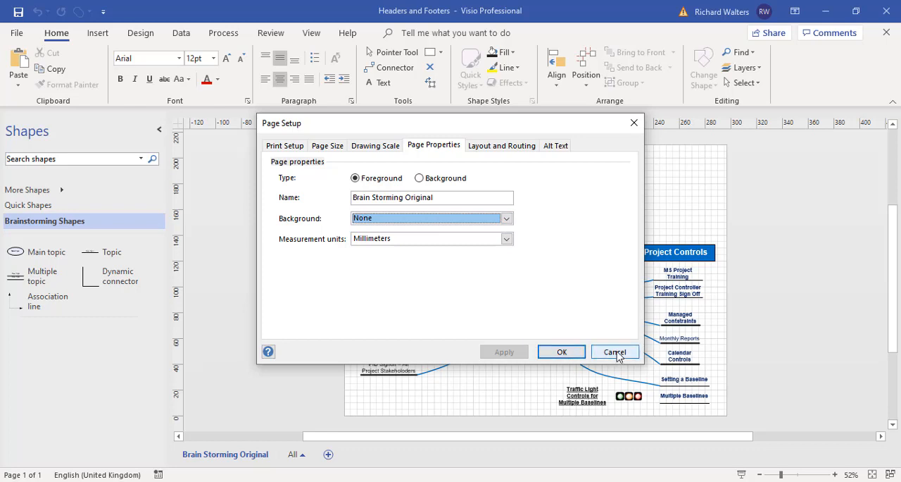
left_click(614, 352)
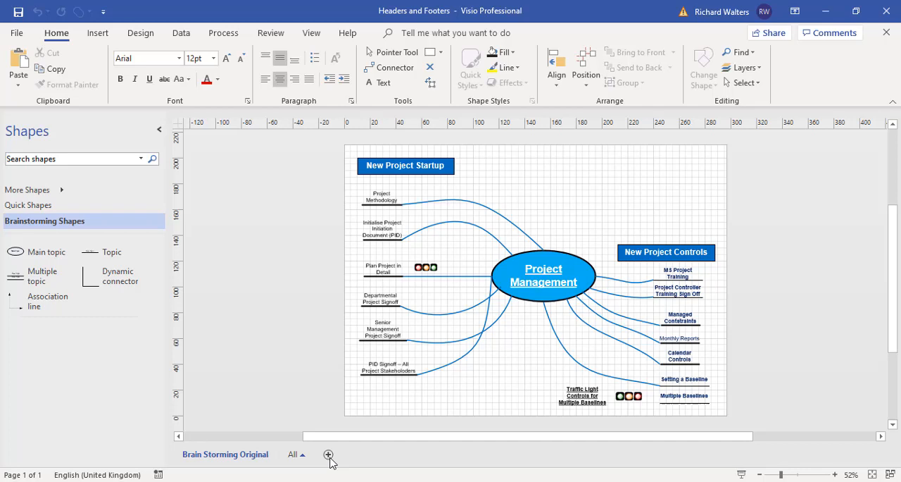
- Insert a new blank page and rename it 'Headers and Footers'
left_click(329, 454)
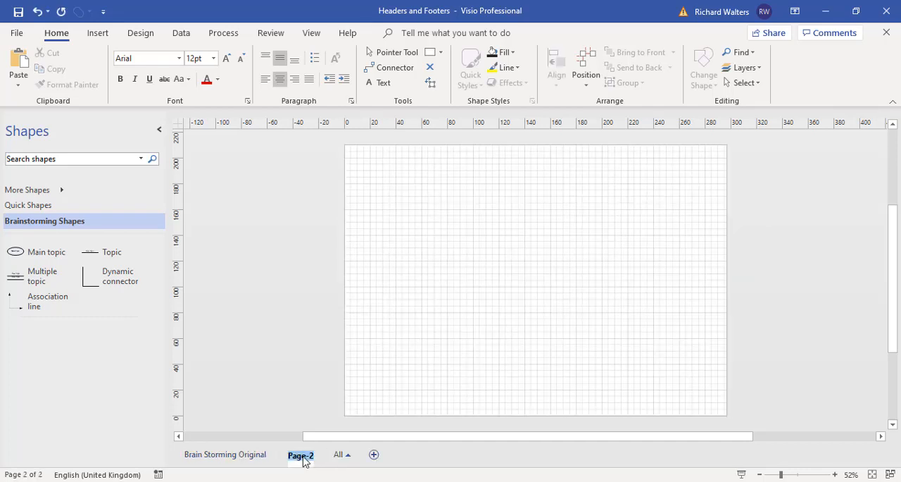
double_click(301, 453)
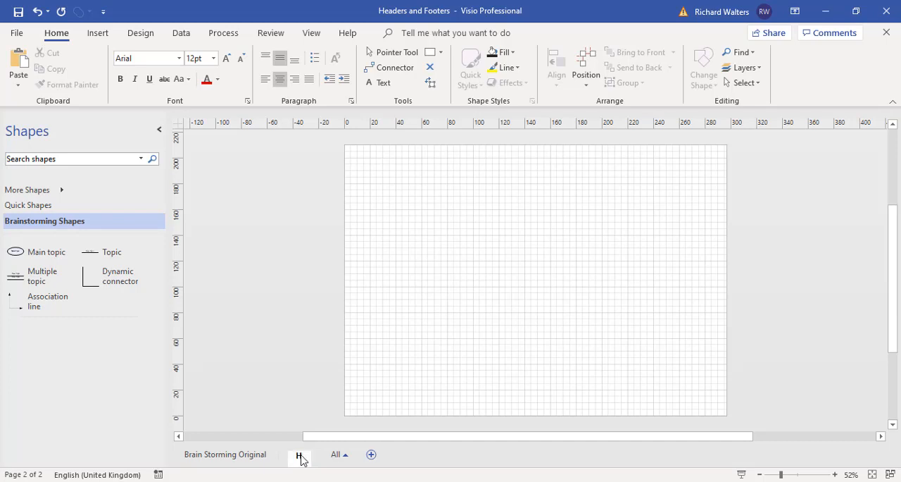
left_click(298, 453)
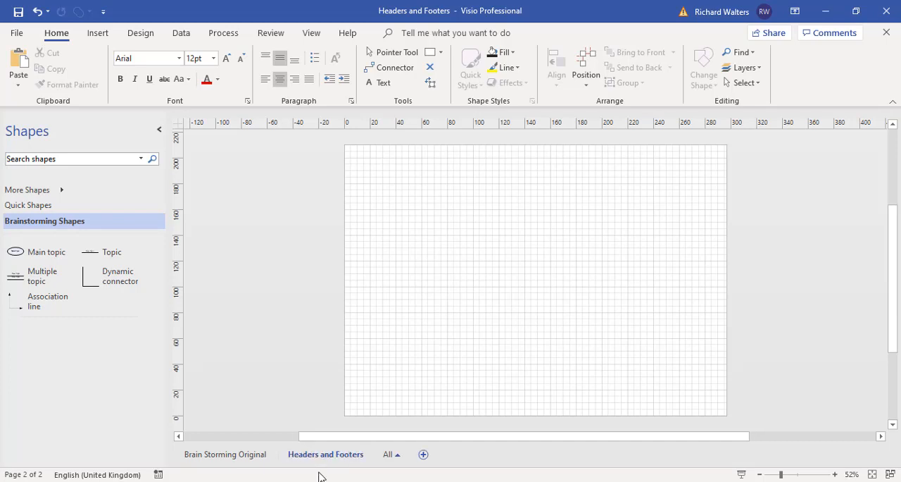
right_click(325, 453)
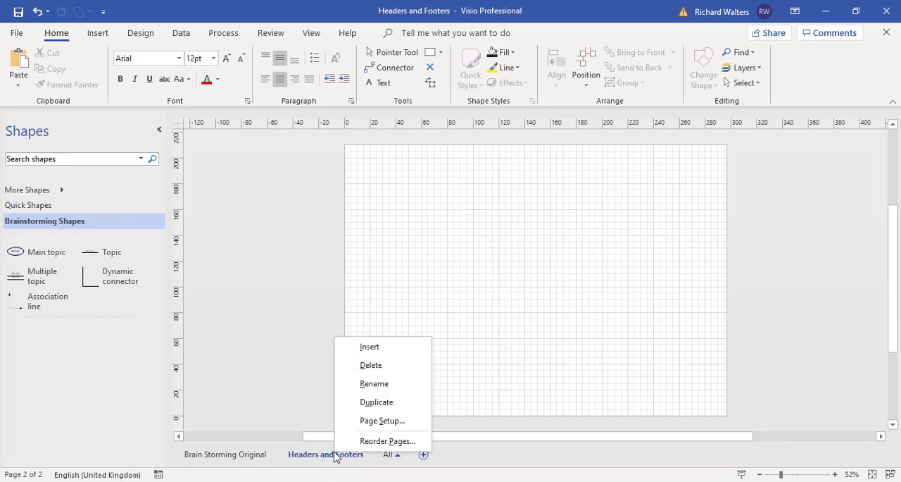
mouse_move(386, 423)
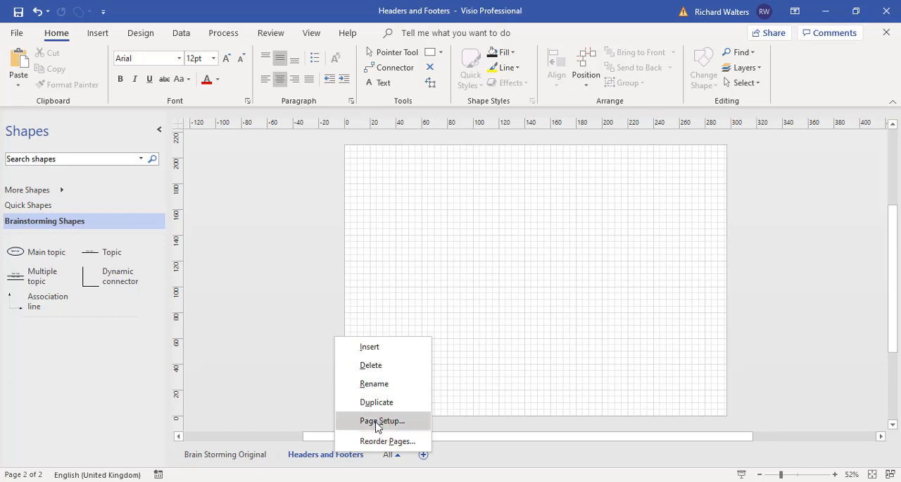
- Set the Headers and Footers page type to Background in Page Setup and make it current
left_click(380, 420)
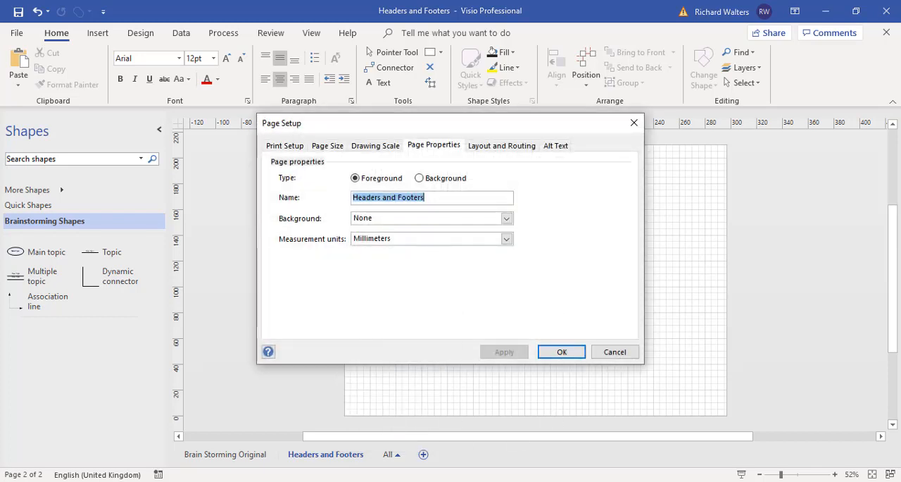
left_click(420, 178)
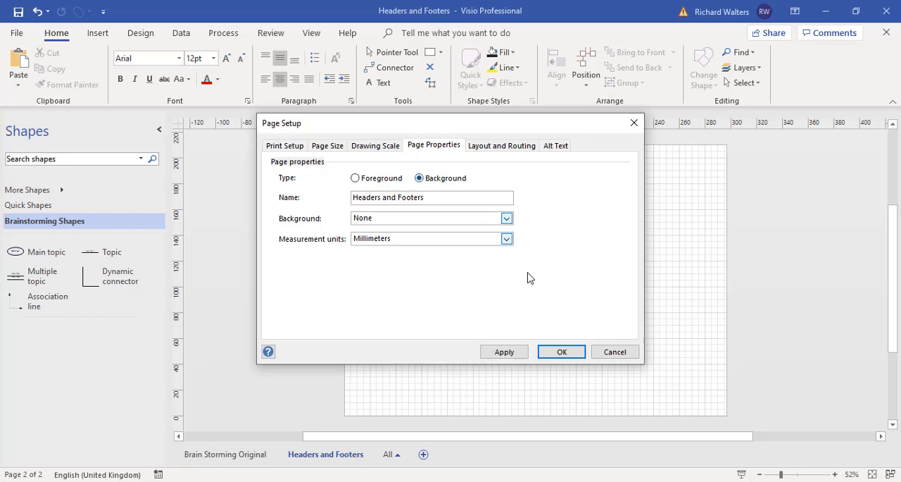
left_click(561, 352)
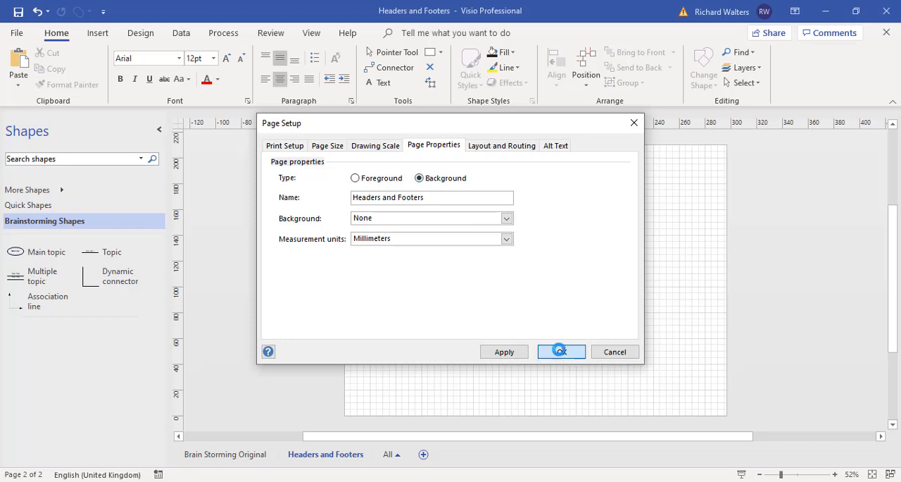
left_click(561, 352)
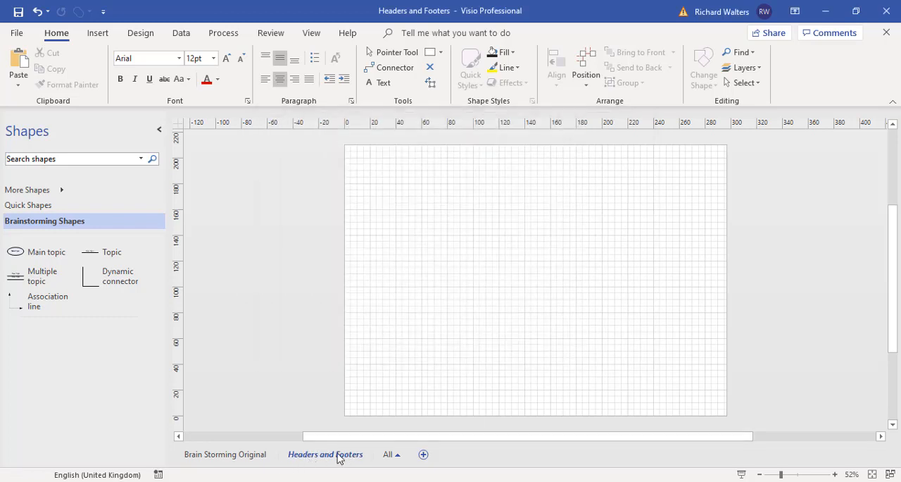
mouse_move(352, 457)
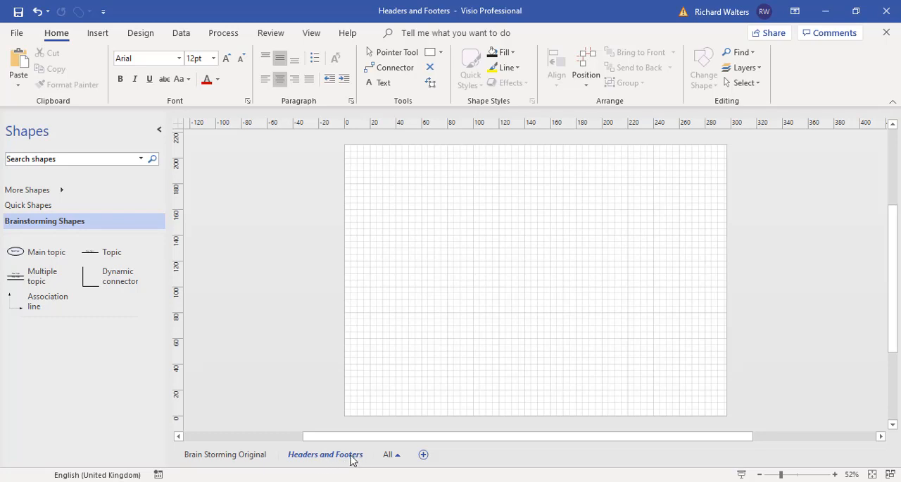
mouse_move(138, 43)
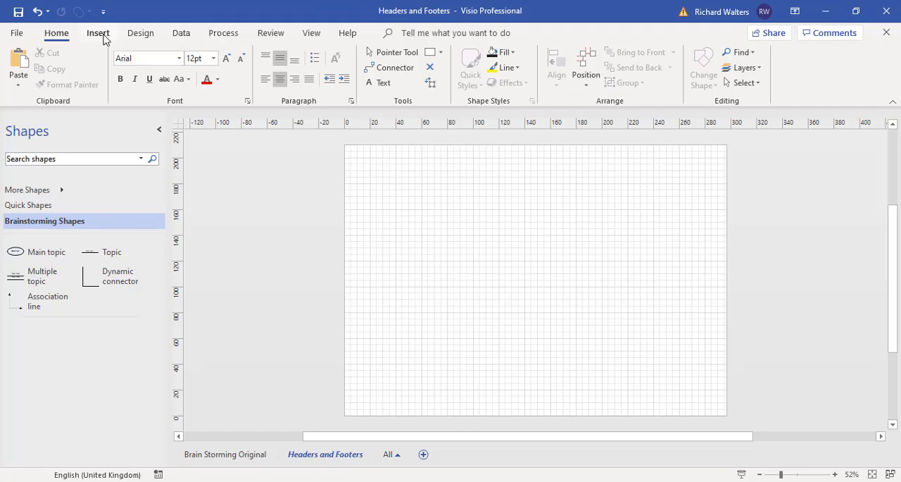
- Draw a text box at the page bottom reading 'Created By: Richard Jake Walters'
left_click(96, 32)
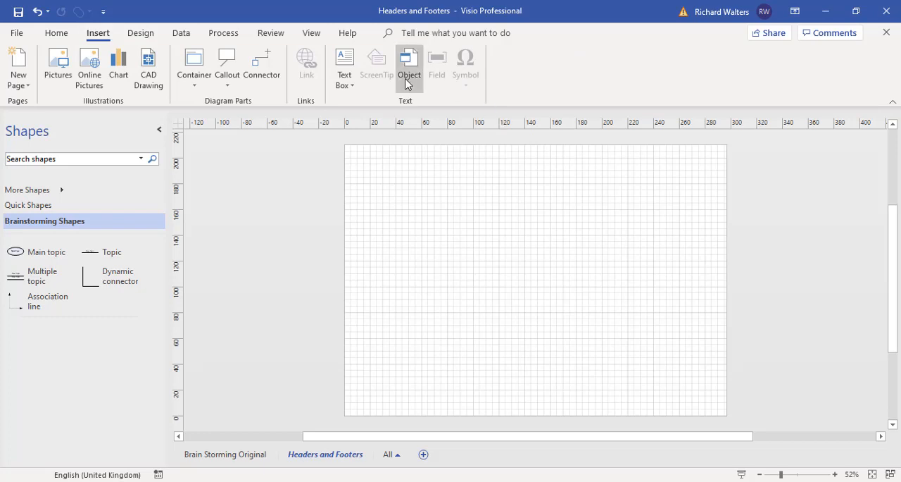
mouse_move(412, 63)
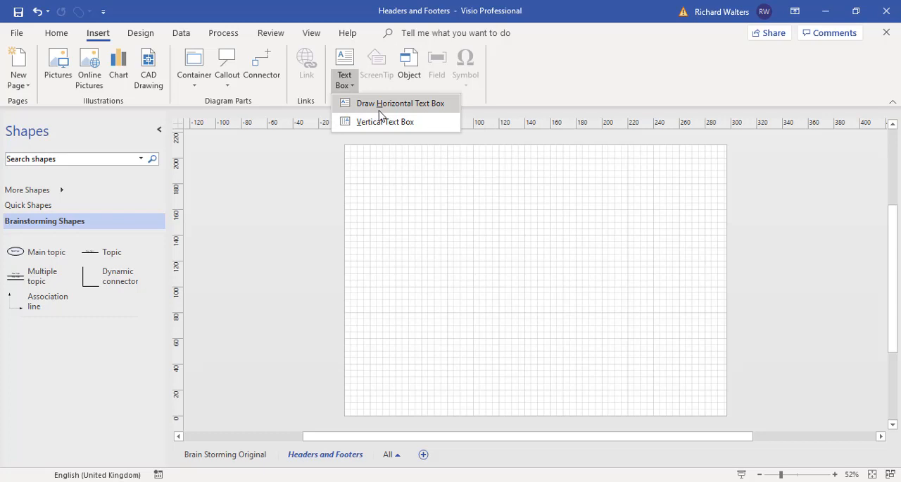
left_click(400, 103)
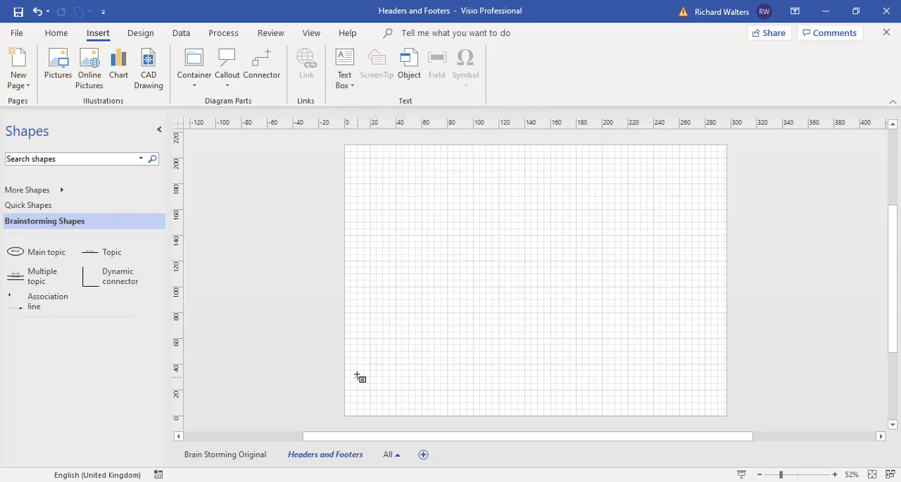
mouse_move(383, 386)
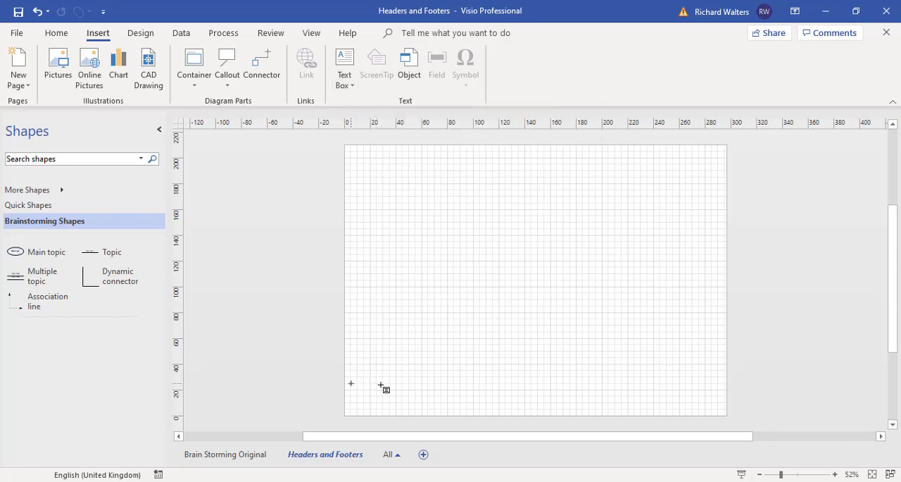
left_click_drag(350, 383, 513, 411)
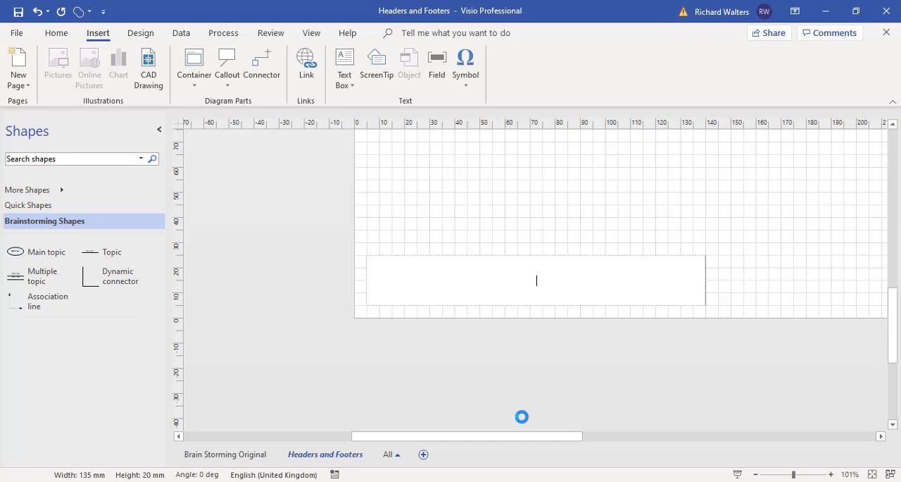
type("Created By:")
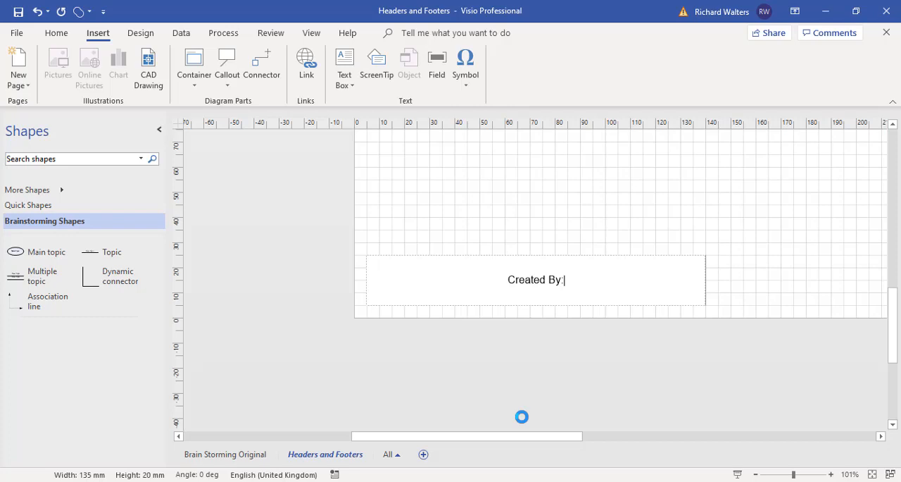
type("Richard Giles Walters")
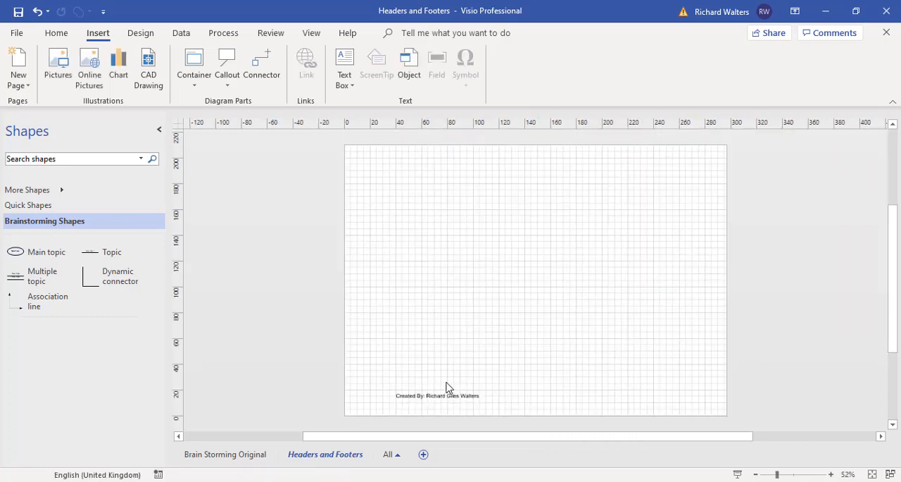
- Format the Created By text box at 24 pt with red font colour
left_click(437, 396)
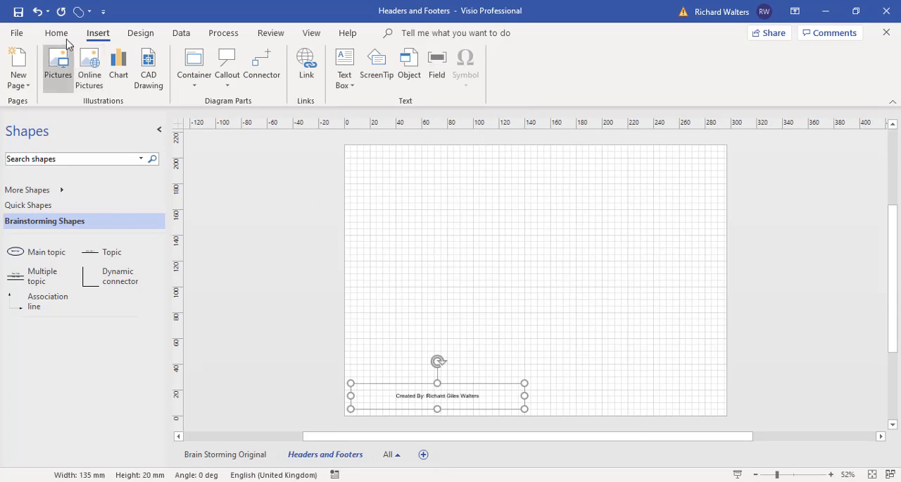
left_click(56, 34)
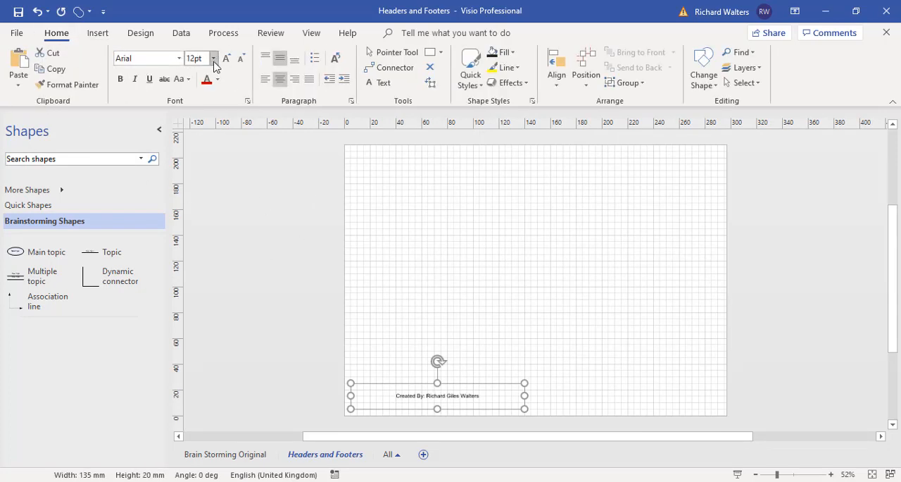
left_click(213, 58)
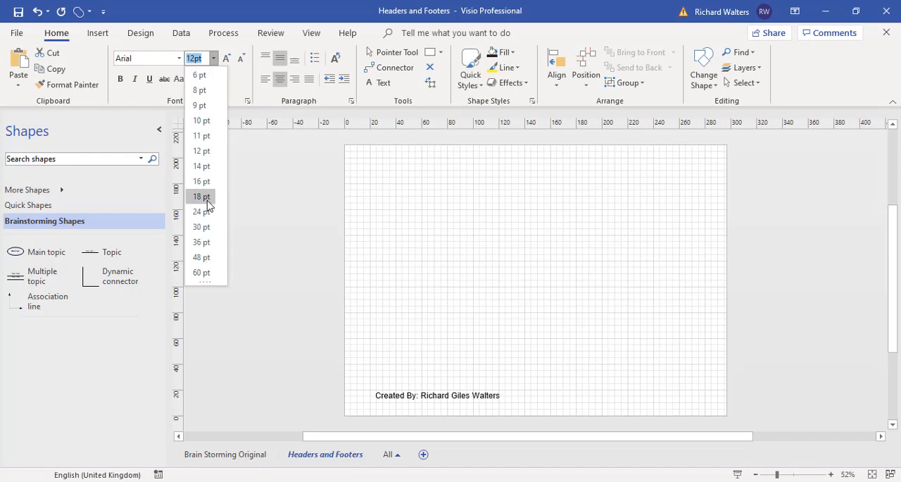
left_click(200, 211)
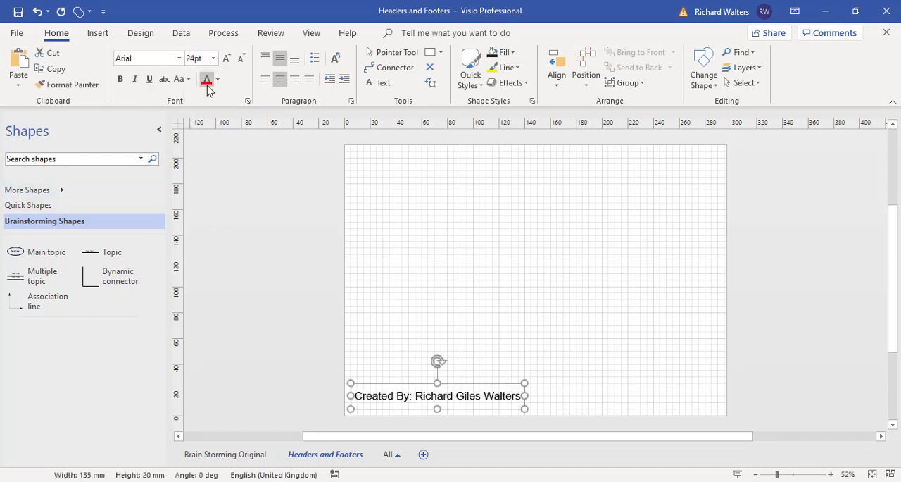
left_click(206, 79)
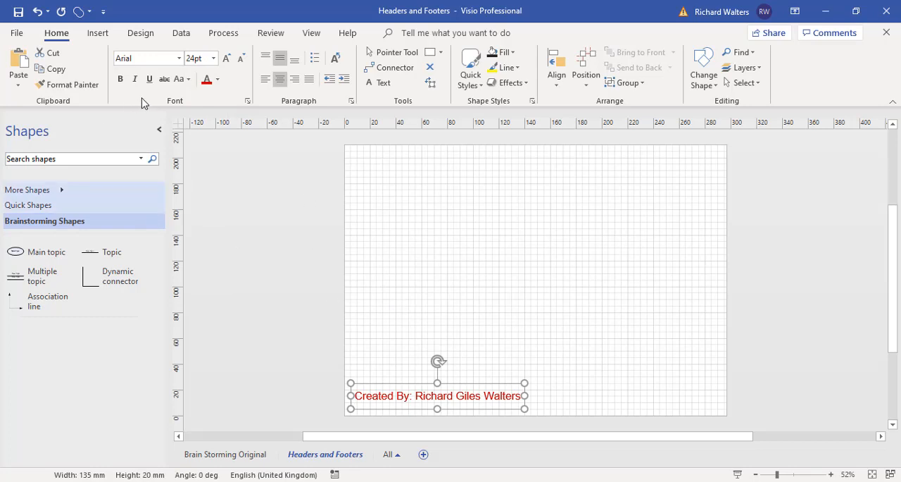
mouse_move(394, 337)
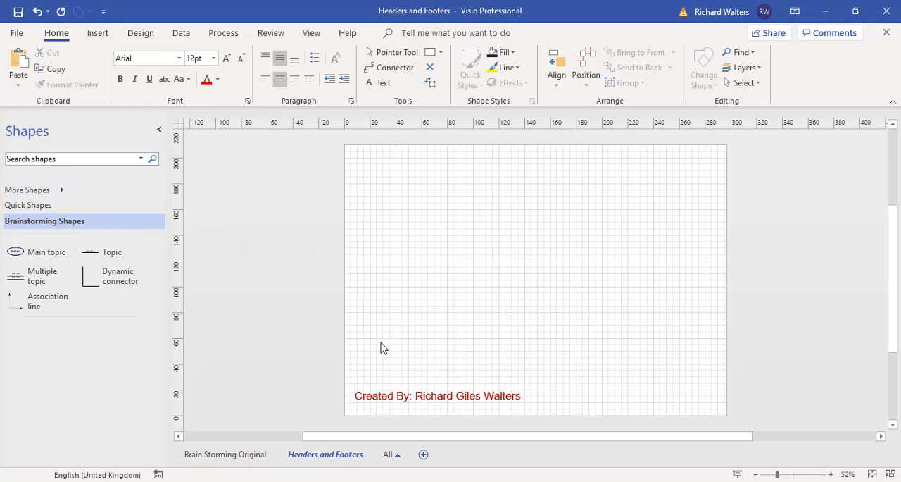
mouse_move(386, 218)
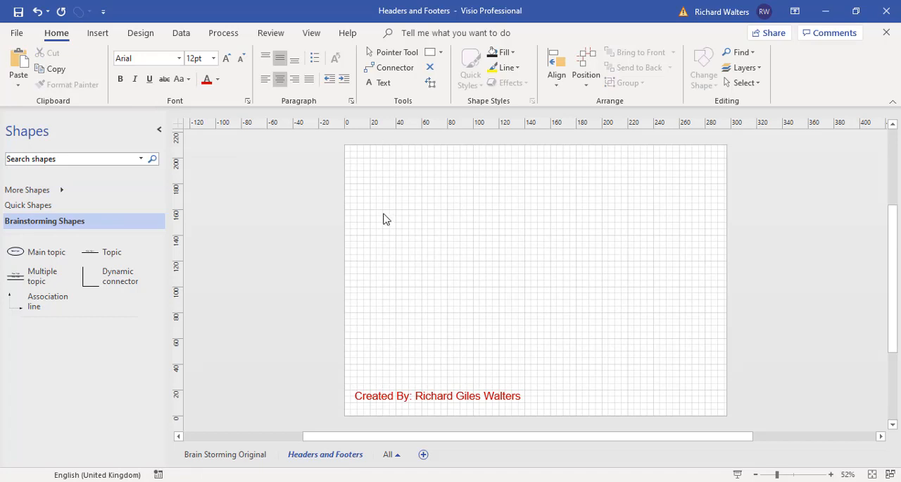
- Start inserting a picture, browsing through Documents to the Desktop folder with the logo files
left_click(97, 34)
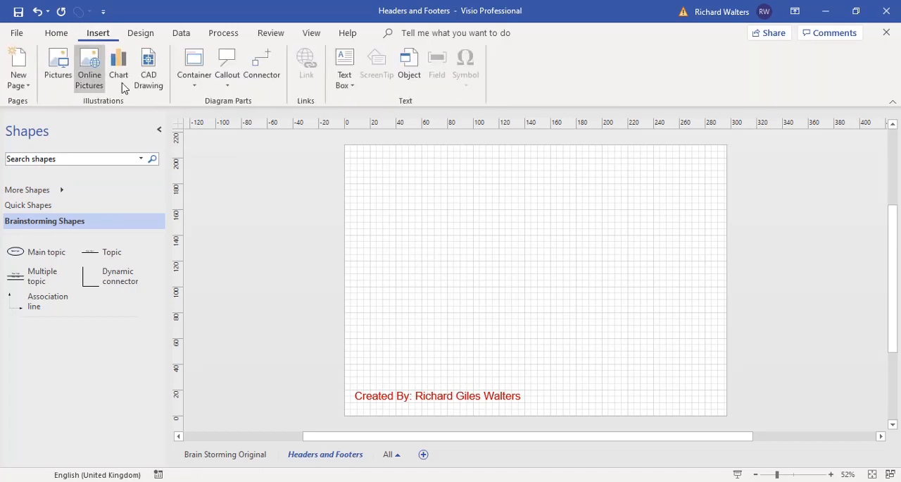
mouse_move(209, 170)
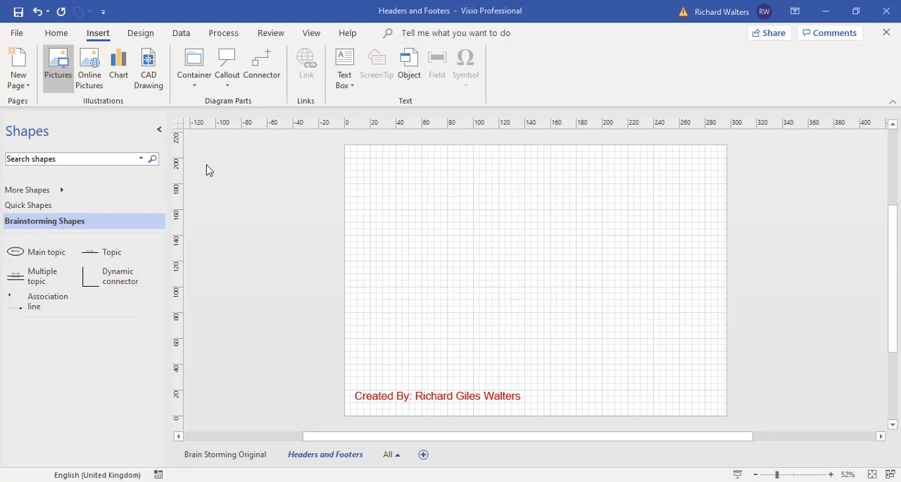
mouse_move(329, 177)
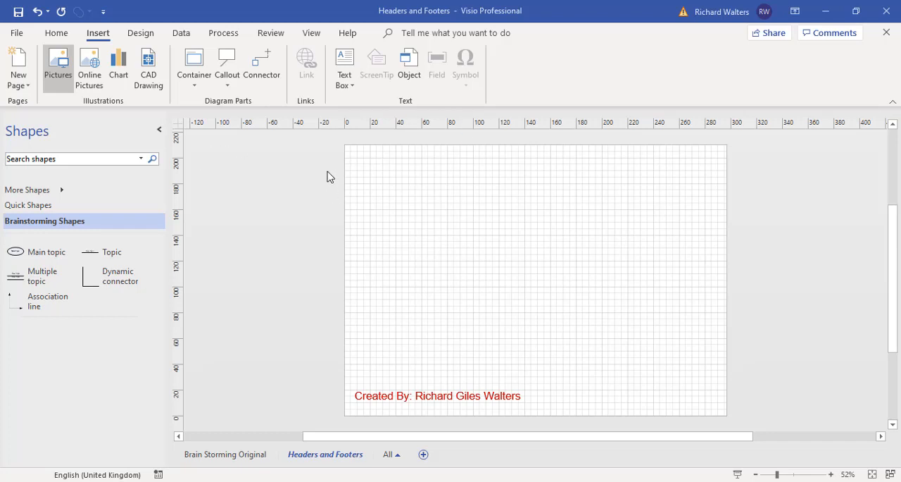
left_click(56, 70)
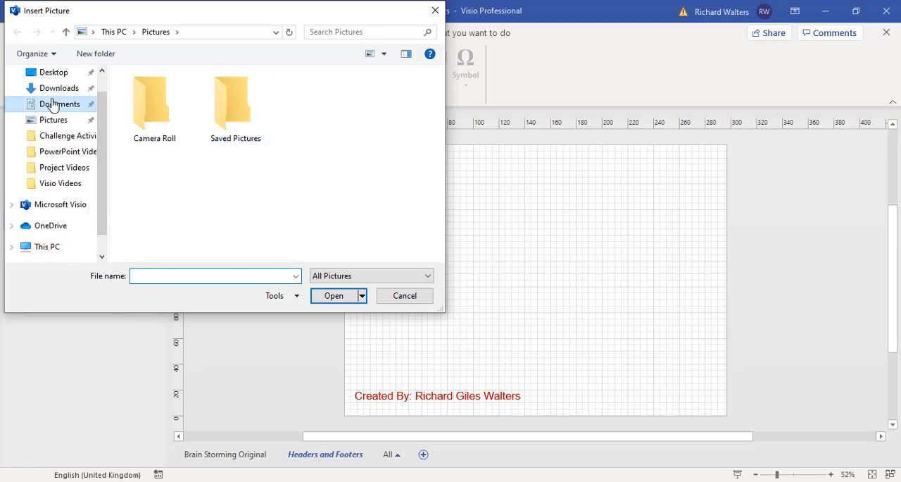
left_click(59, 104)
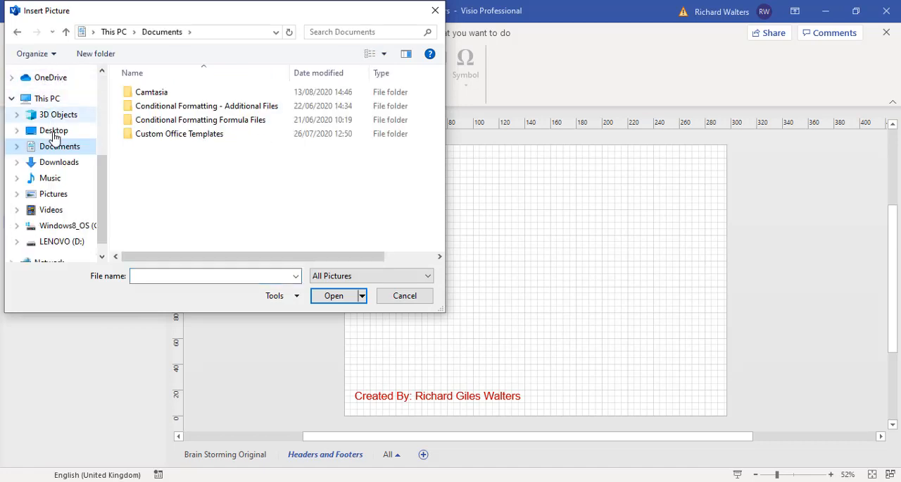
left_click(54, 131)
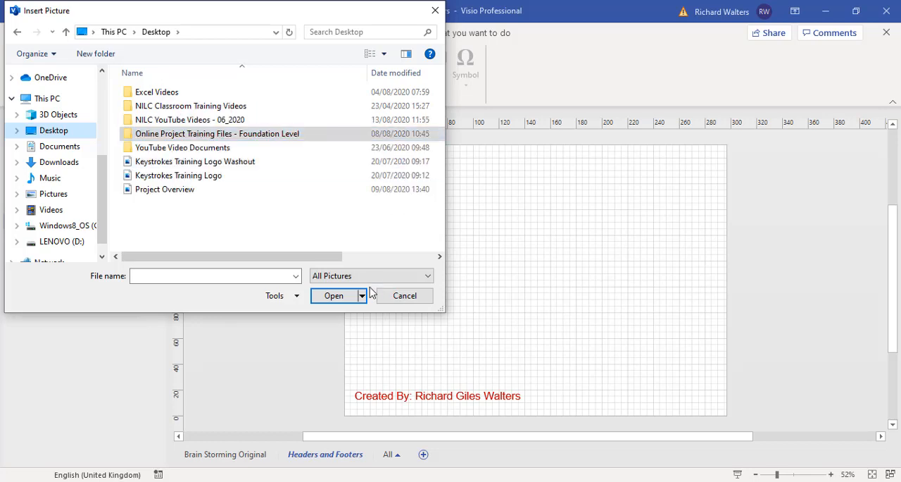
left_click(178, 175)
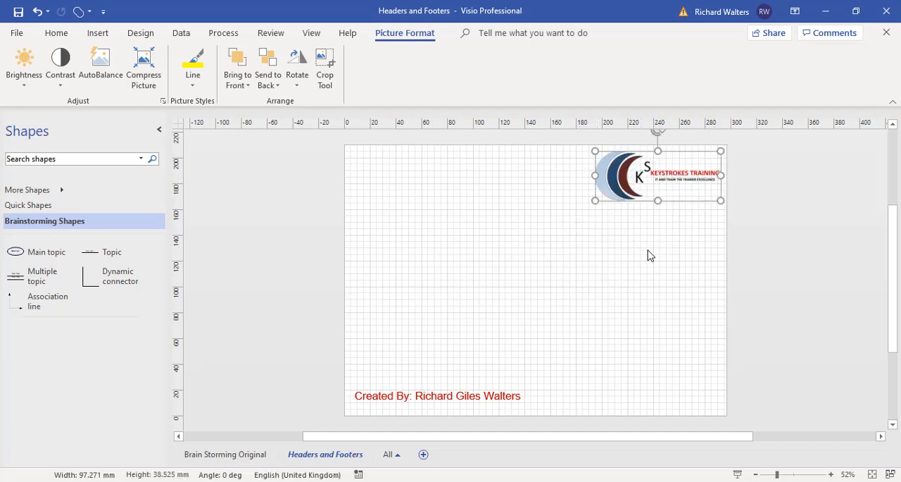
mouse_move(594, 200)
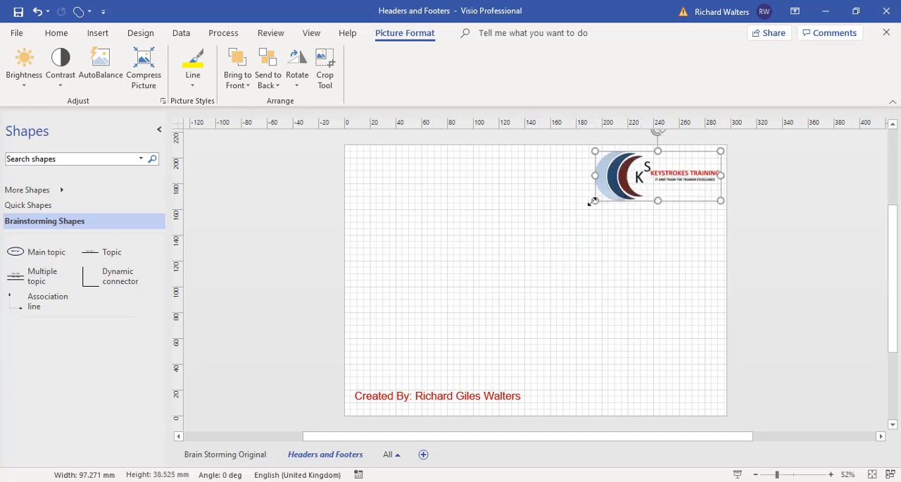
- Shrink the Keystrokes Training logo in the top-right corner and deselect it
left_click_drag(594, 200, 632, 187)
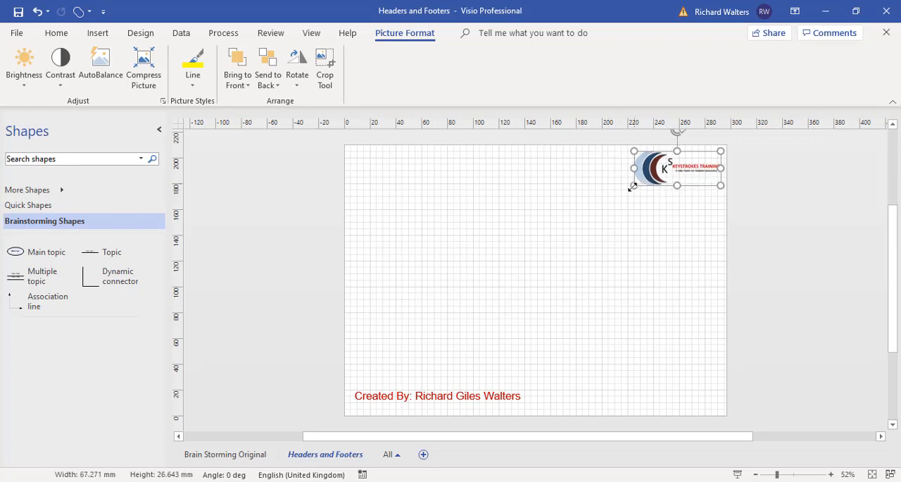
left_click(530, 298)
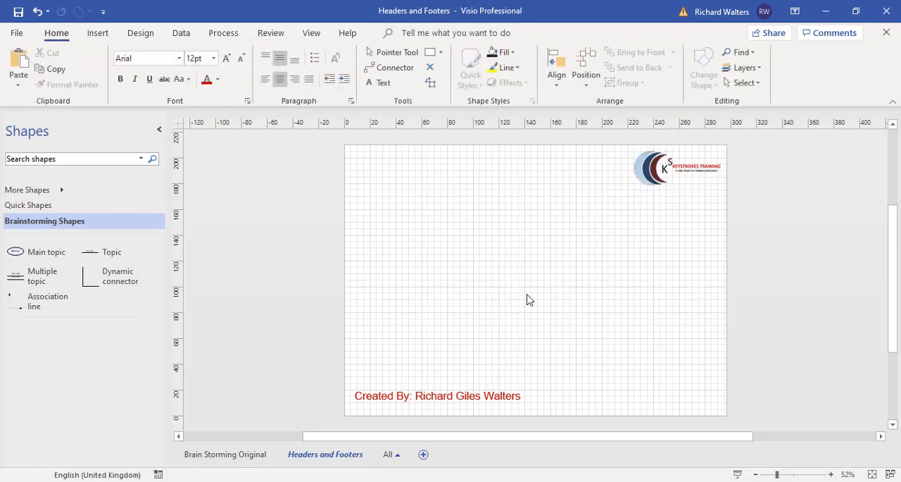
mouse_move(235, 460)
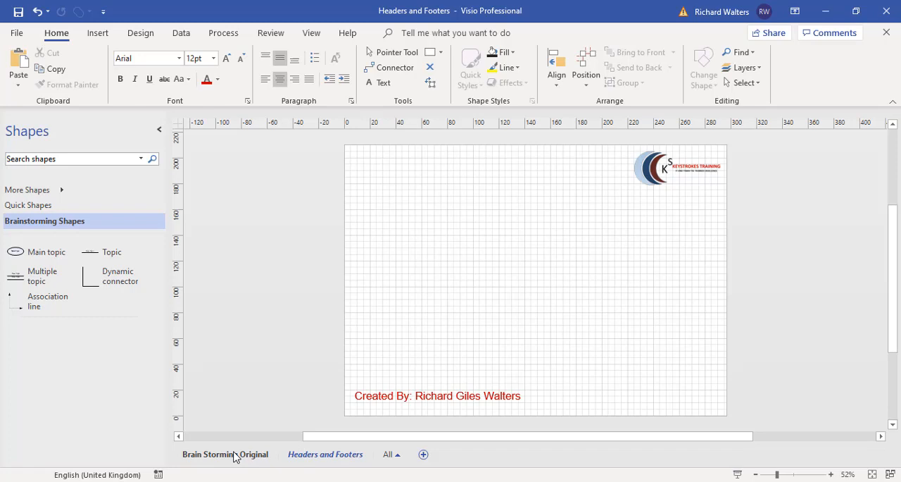
- Switch to the Brain Storming Original page
left_click(225, 453)
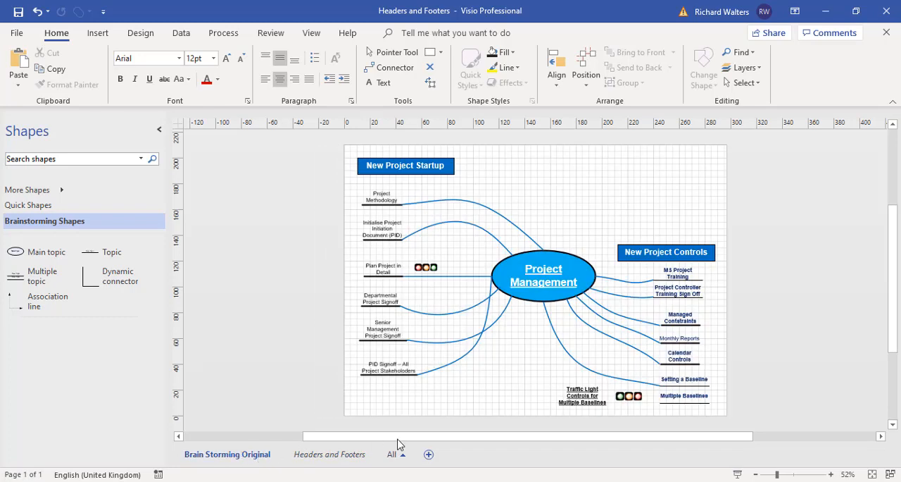
mouse_move(702, 177)
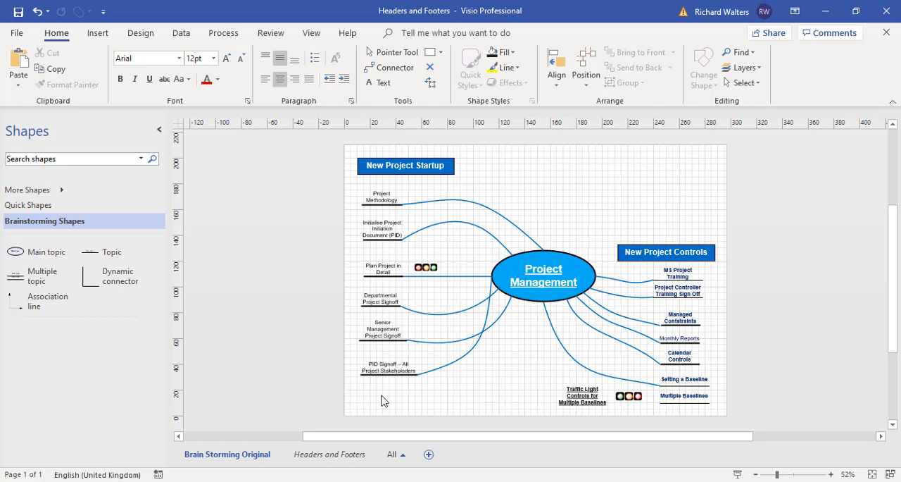
mouse_move(431, 411)
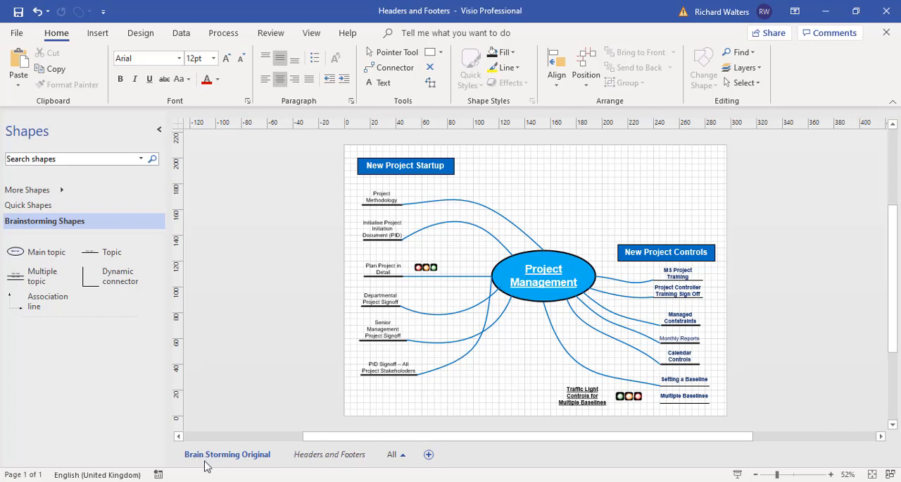
mouse_move(231, 456)
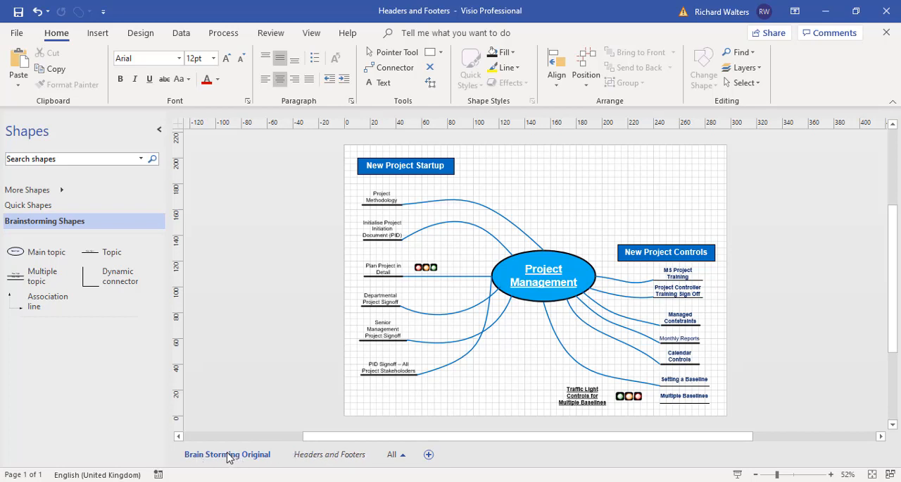
mouse_move(238, 460)
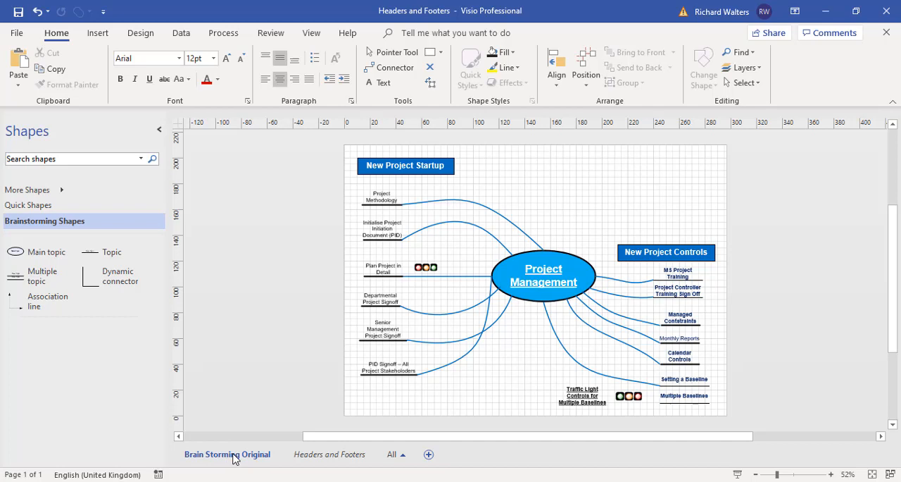
- Assign Headers and Footers as the Background in the page's Page Setup and confirm
right_click(227, 454)
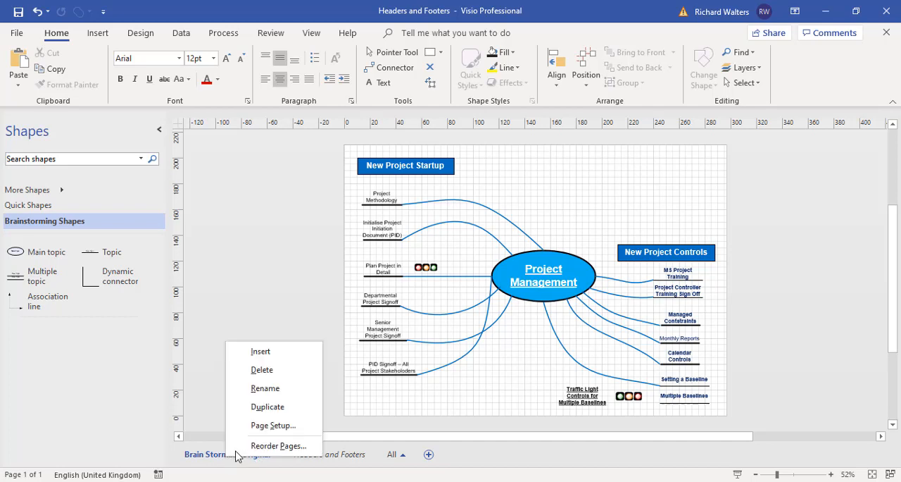
left_click(273, 426)
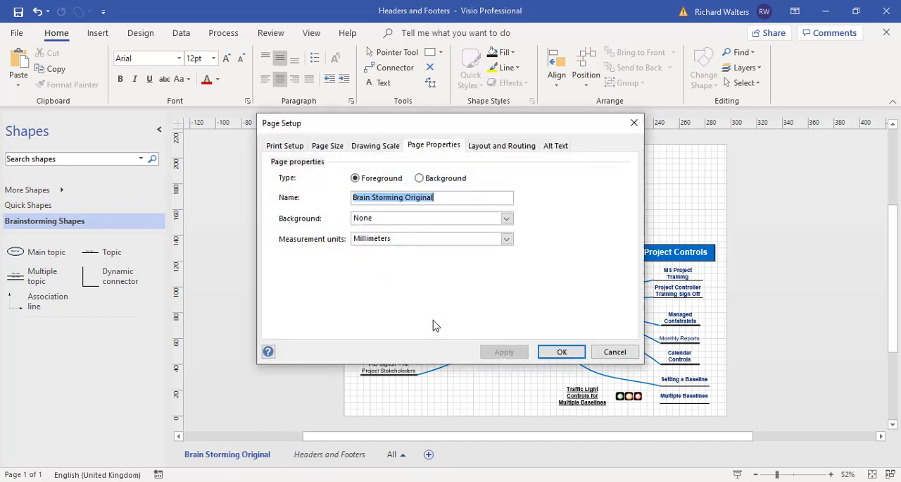
mouse_move(321, 224)
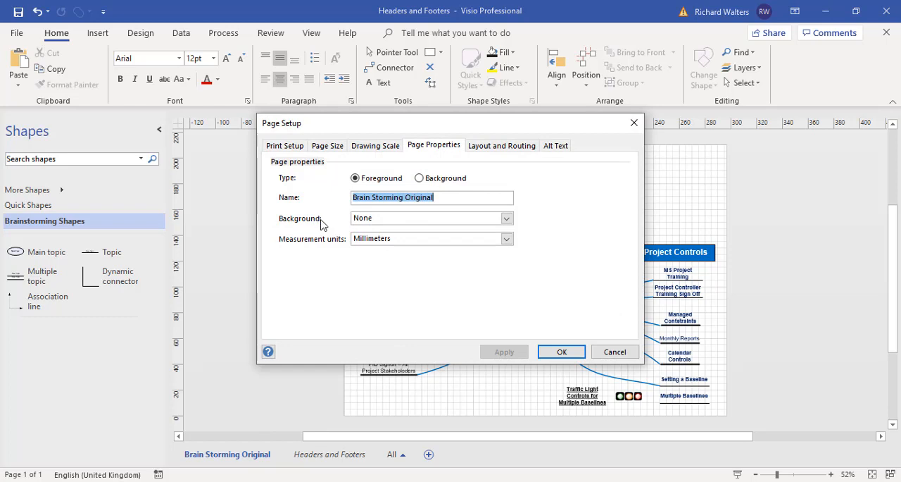
mouse_move(366, 425)
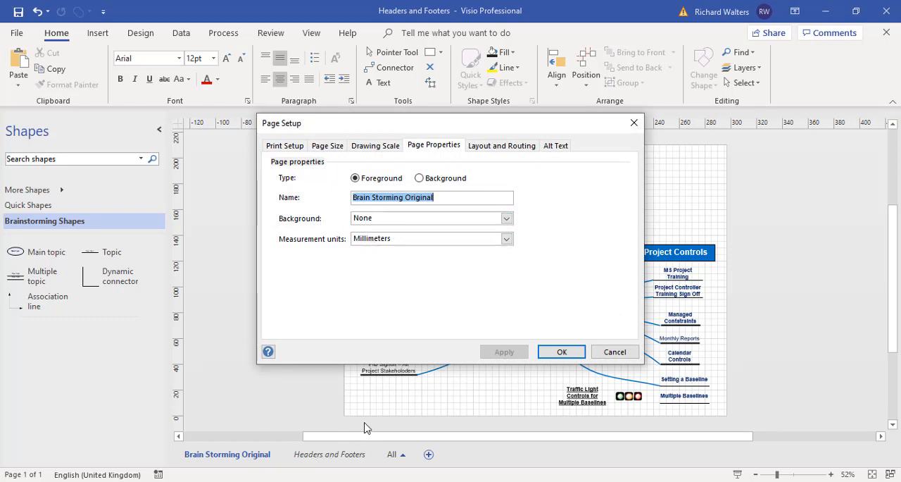
left_click(507, 216)
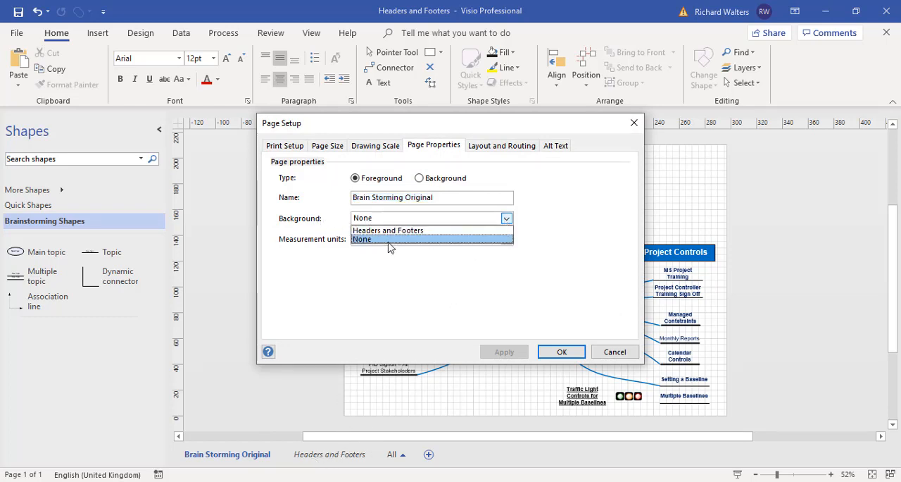
left_click(387, 231)
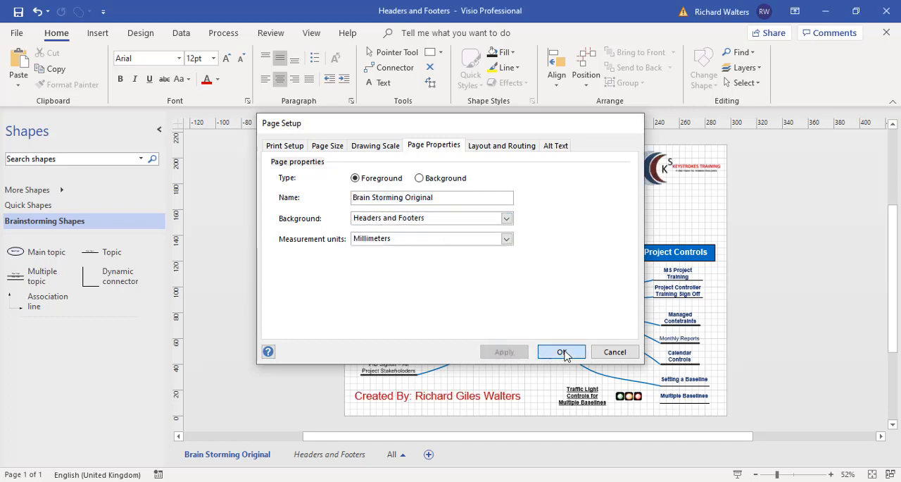
left_click(562, 352)
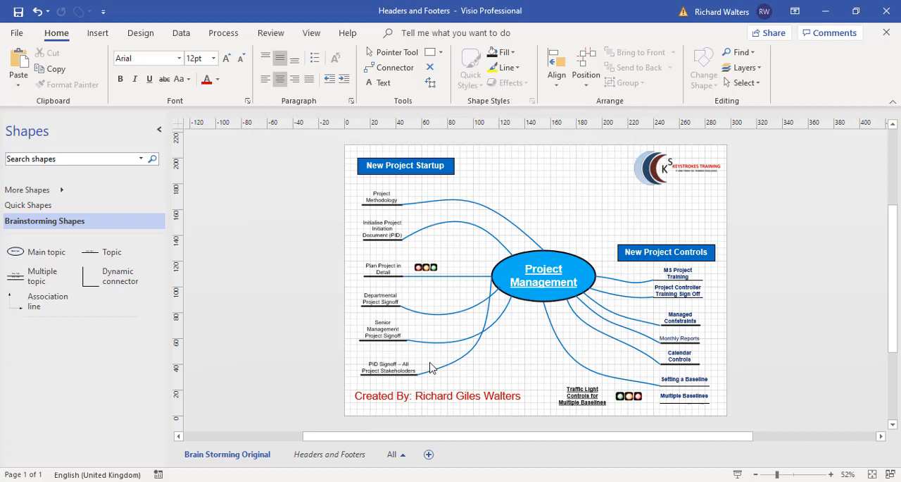
mouse_move(589, 338)
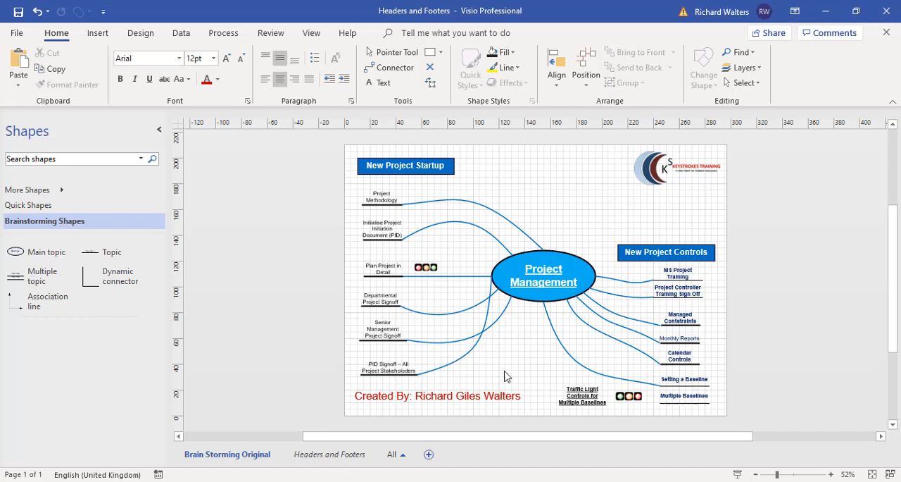
mouse_move(476, 392)
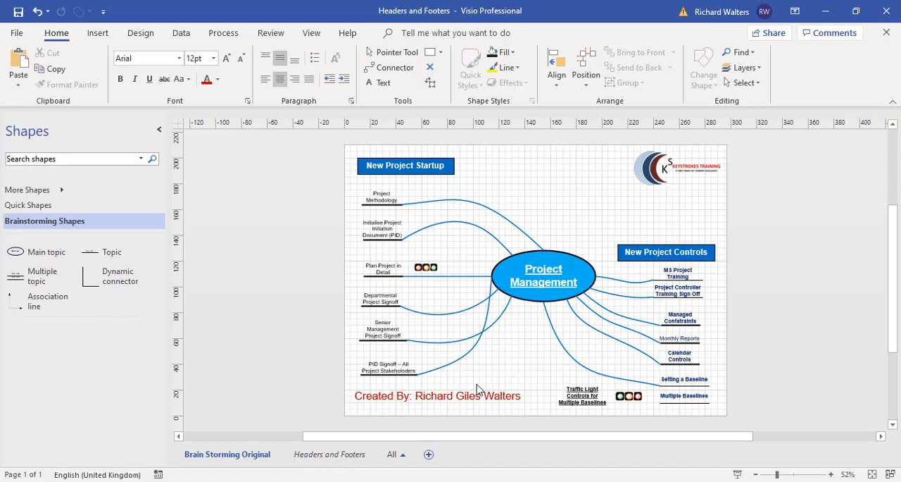
mouse_move(270, 439)
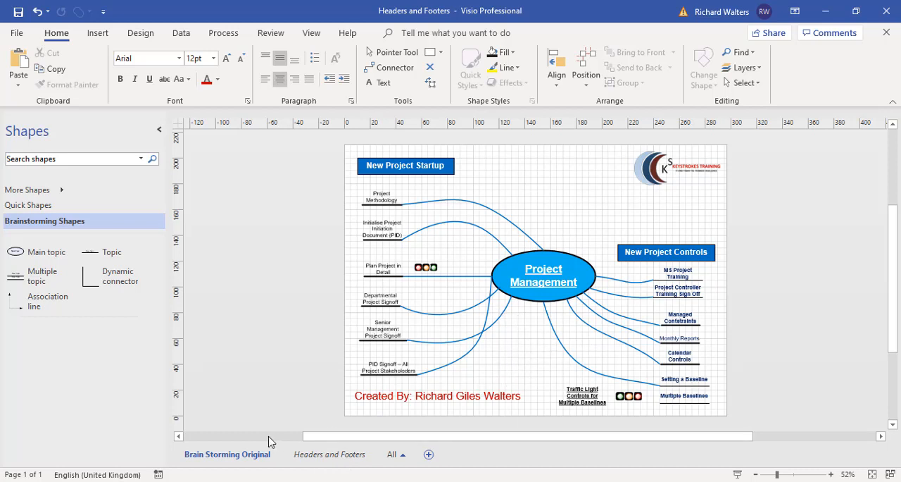
- Set the Brain Storming Original page's background to None via Page Setup
right_click(226, 454)
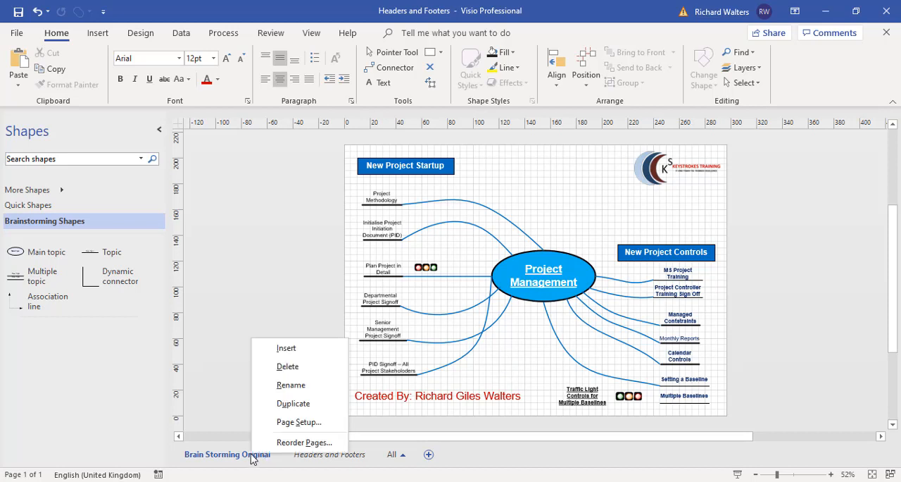
mouse_move(298, 423)
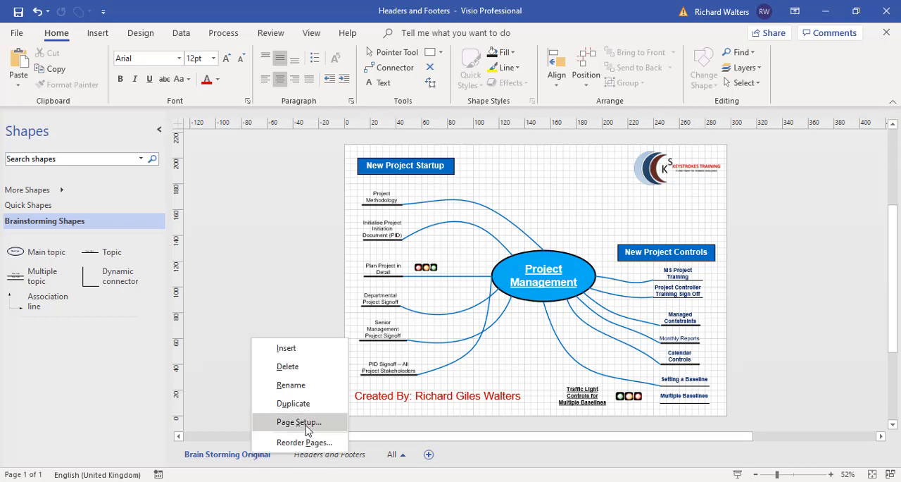
left_click(296, 423)
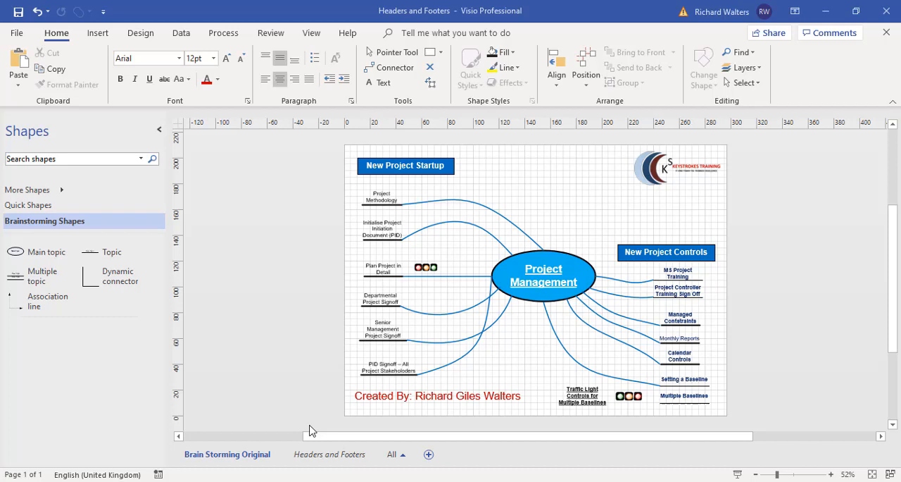
left_click(507, 217)
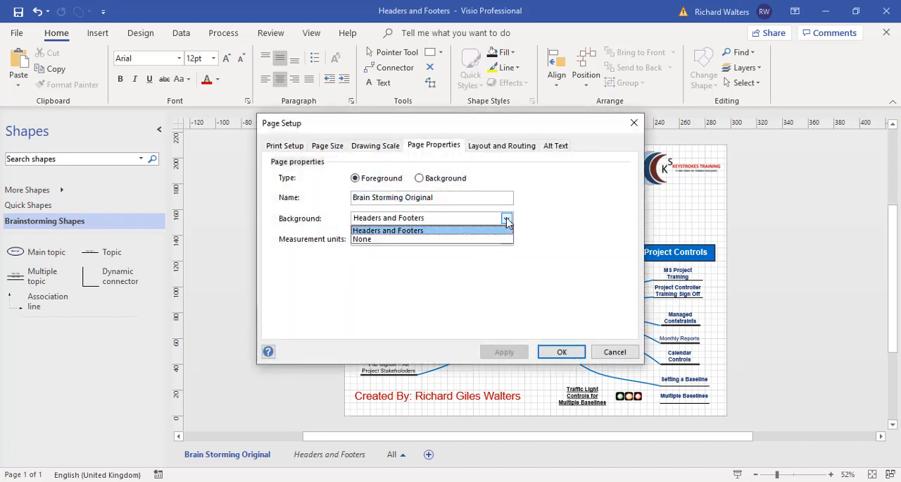
left_click(363, 240)
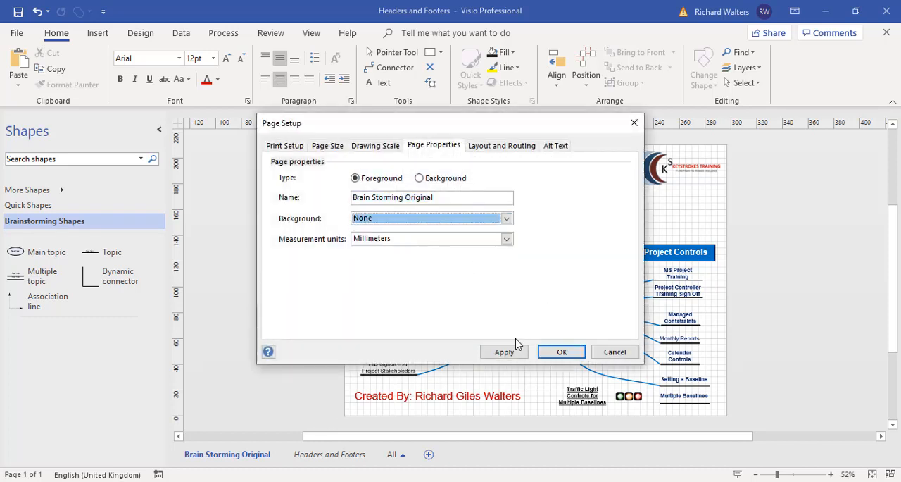
left_click(561, 352)
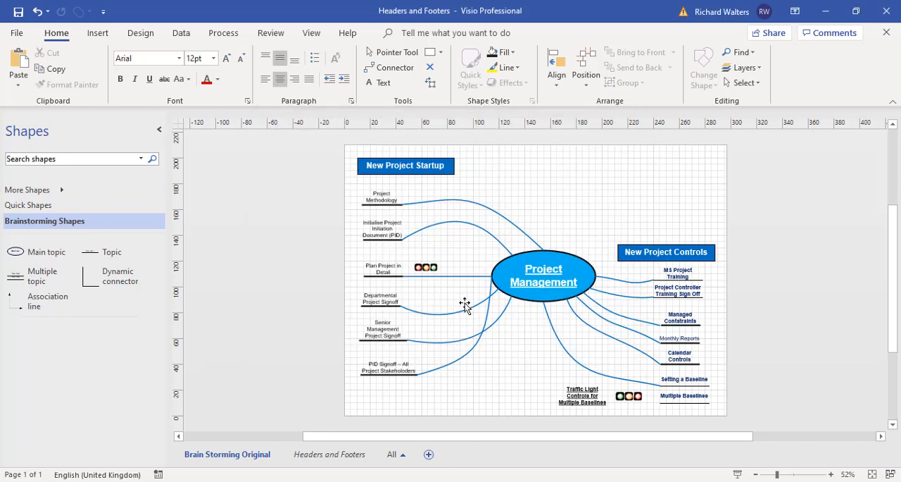
mouse_move(538, 366)
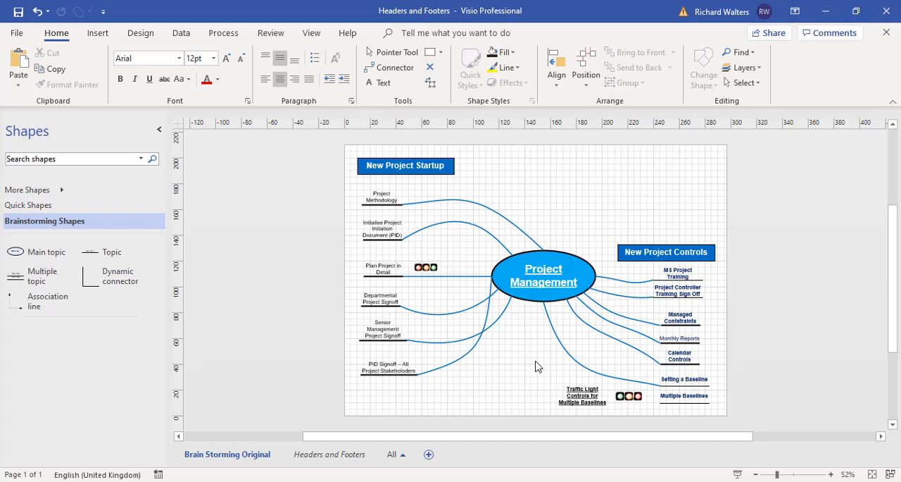
mouse_move(462, 474)
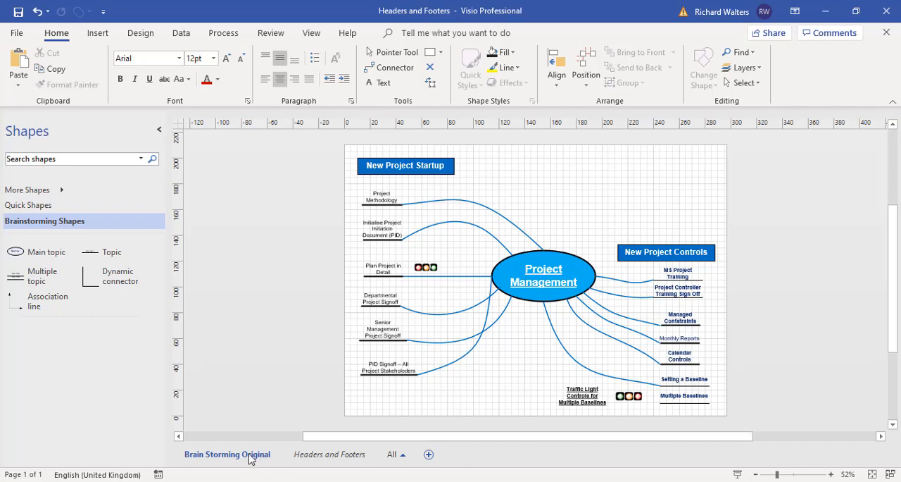
- Set the Brain Storming Original page's background back to Headers and Footers
double_click(227, 453)
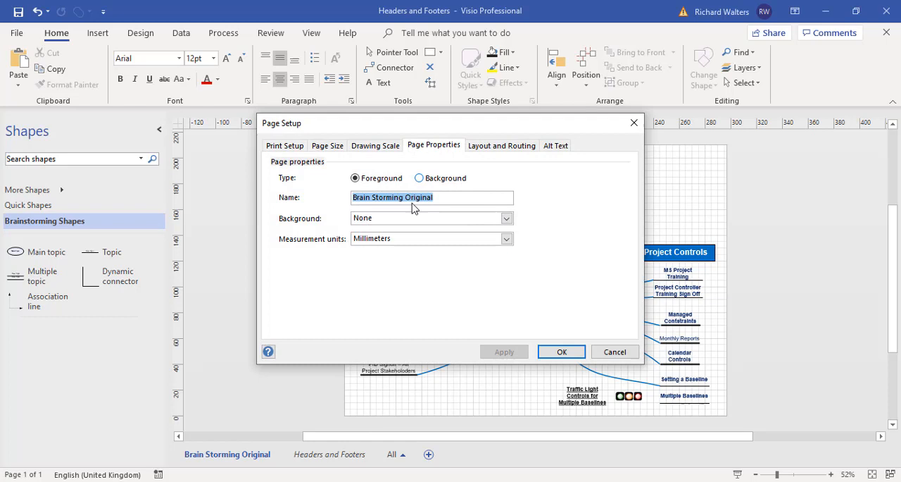
left_click(507, 217)
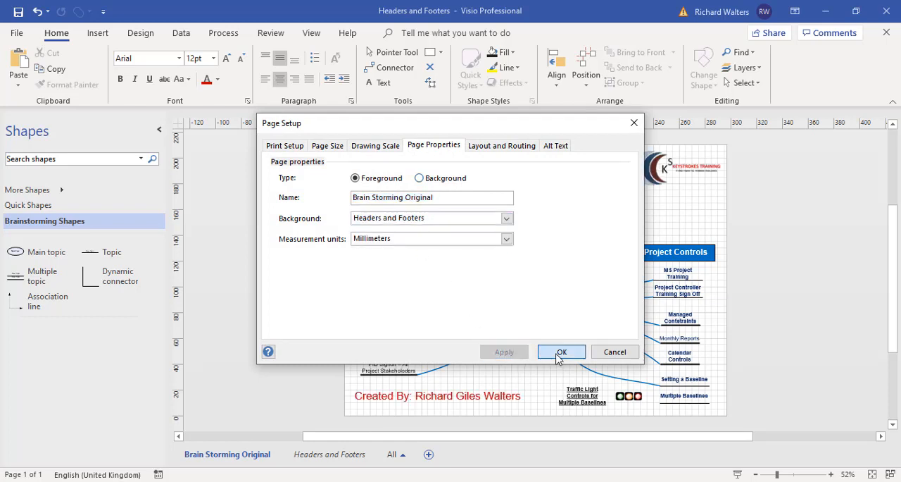
left_click(561, 352)
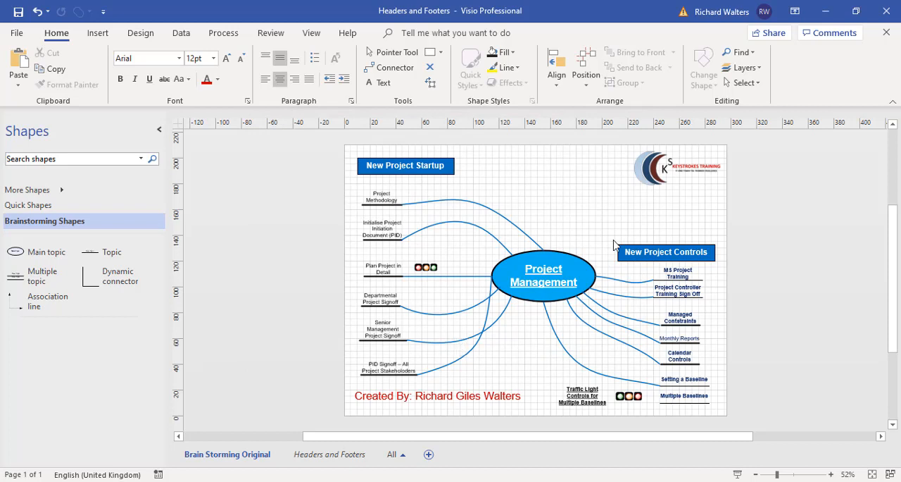
mouse_move(536, 402)
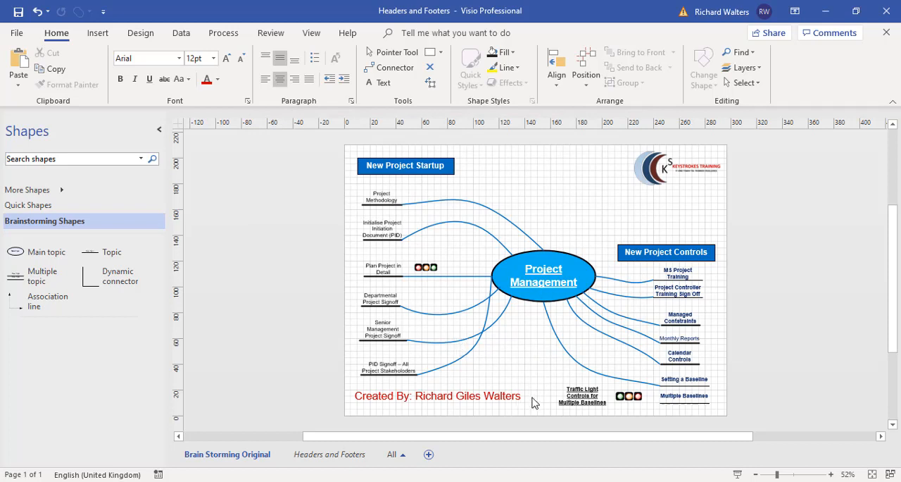